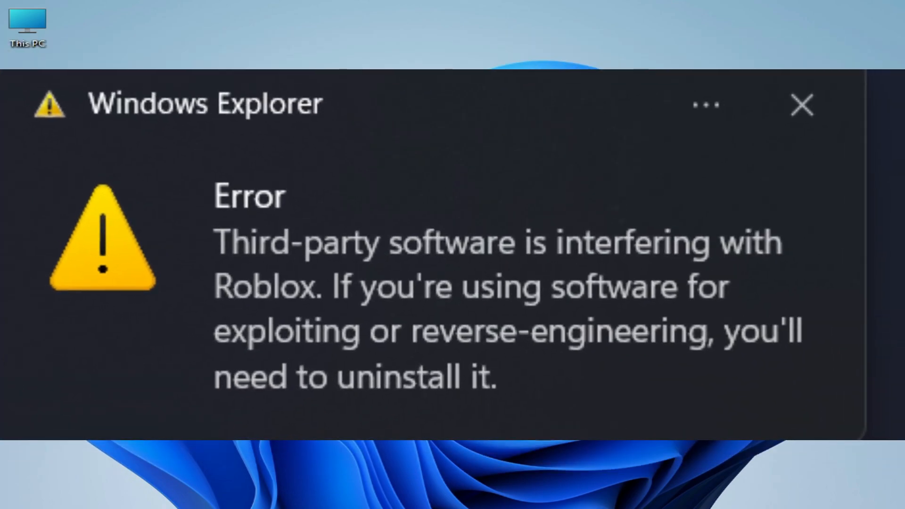
Dismiss the Roblox third-party software interference error on the desktop.
click(801, 105)
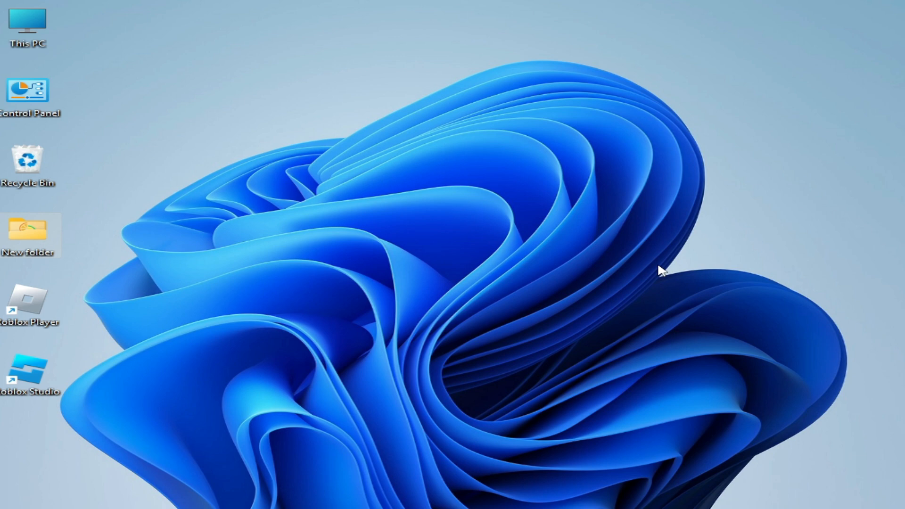
mouse_move(533, 297)
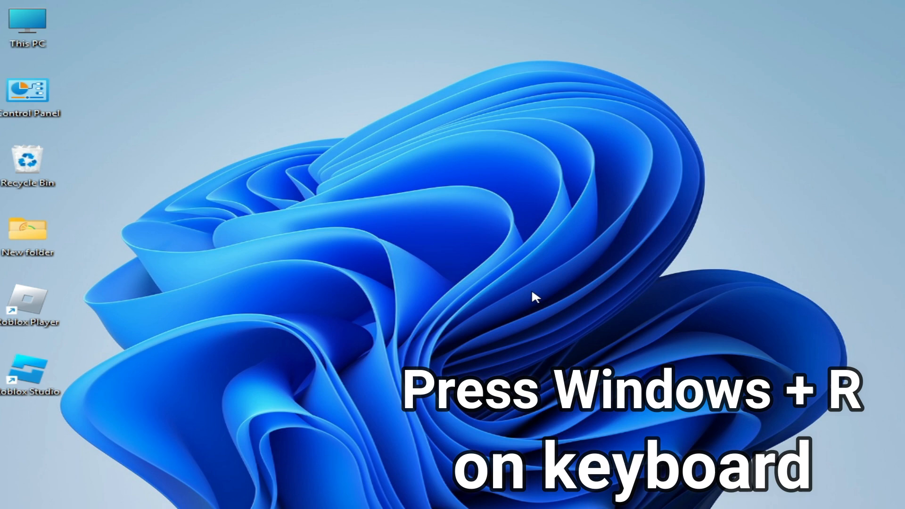
Run 'appdata' to show the AppData folder with Local, LocalLow and Roaming.
key(Win+r)
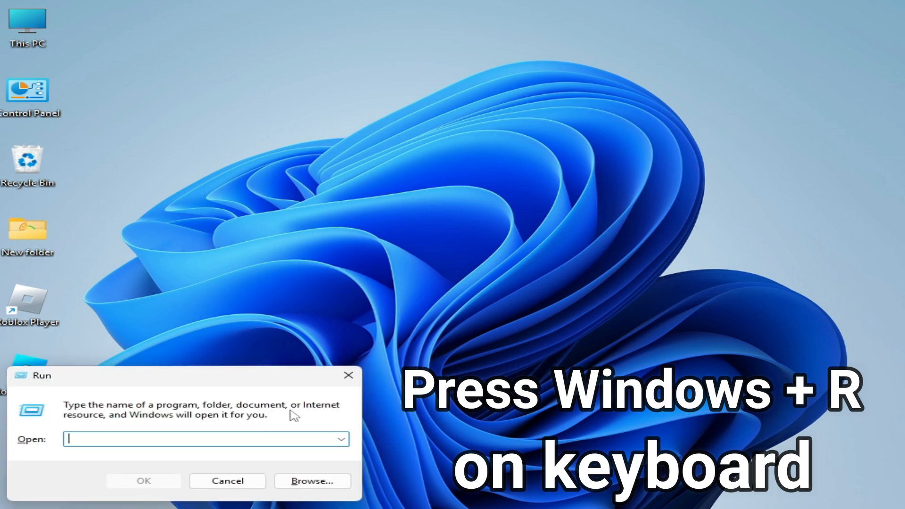
text(a)
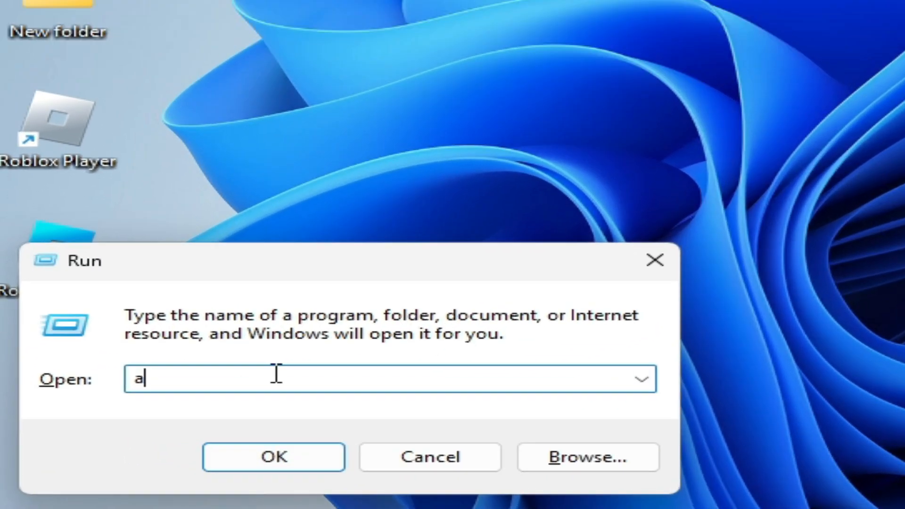
text(p)
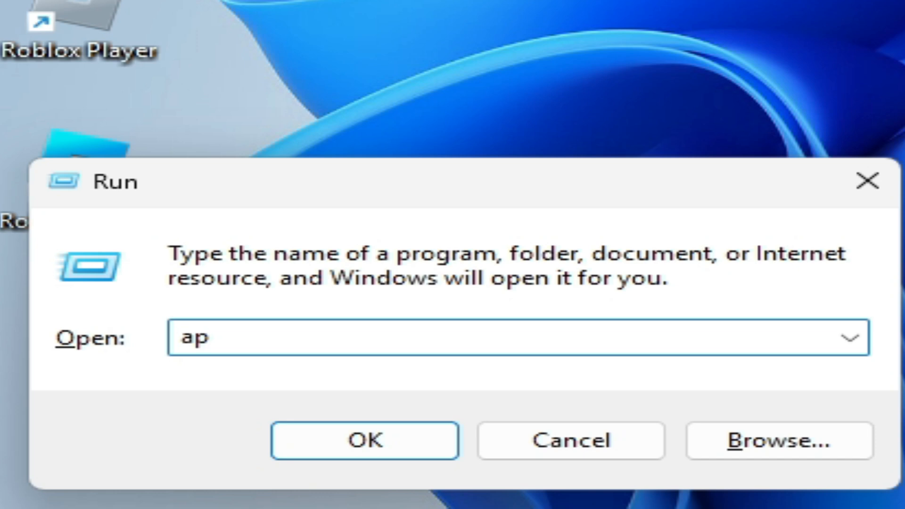
text(pdat)
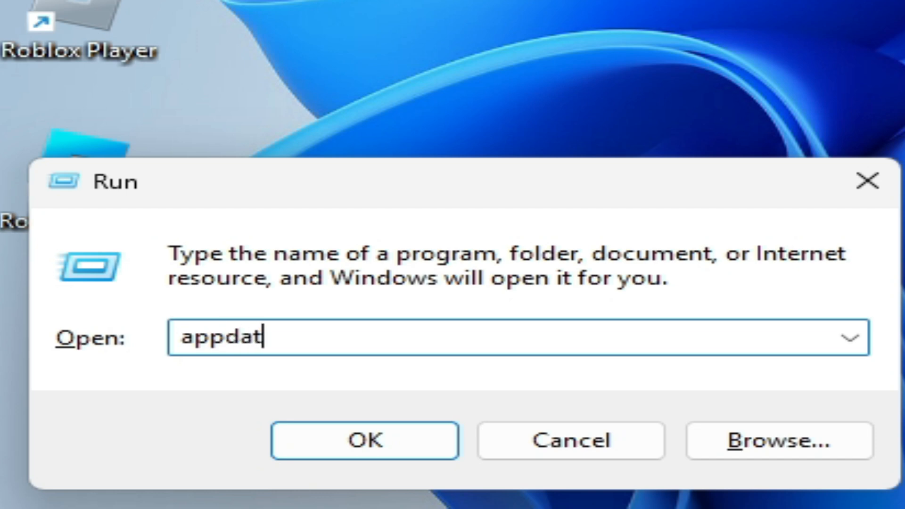
text(a)
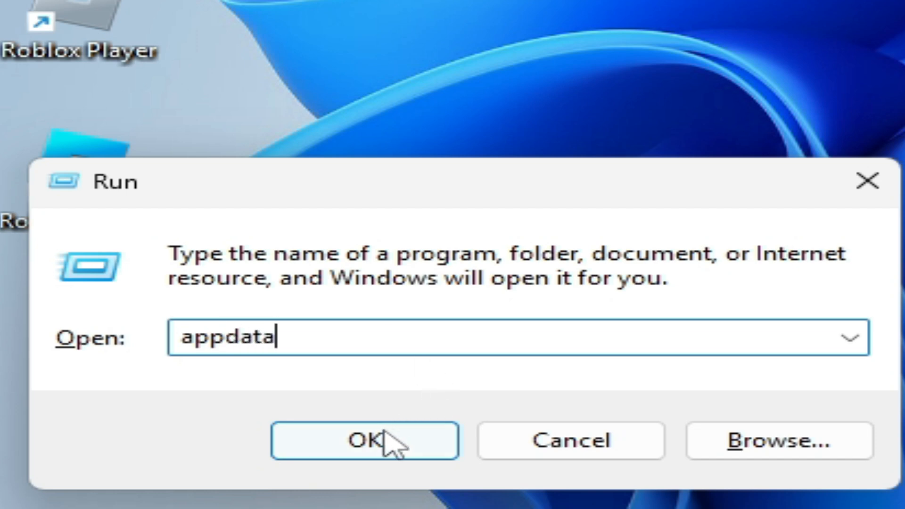
click(365, 440)
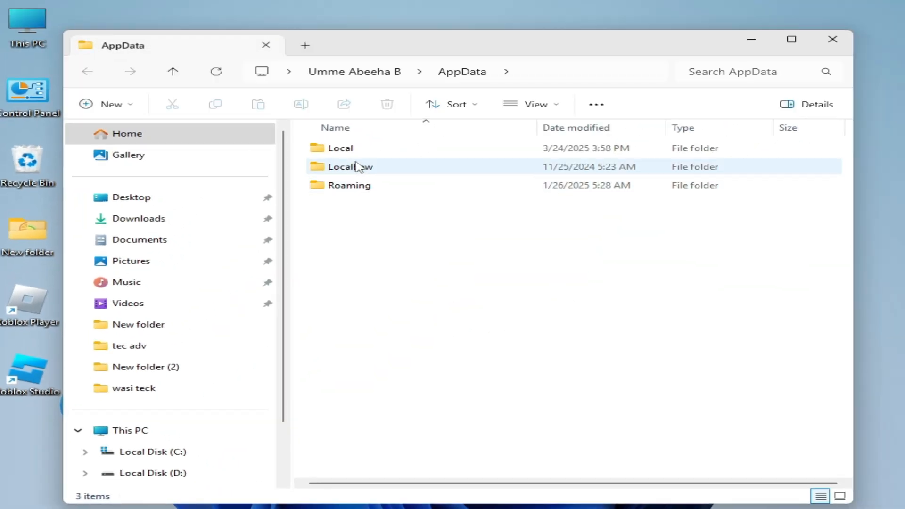
Delete the only file, MicrosoftEdgeUpdate, from Local\Temp and leave the window closed.
double_click(341, 148)
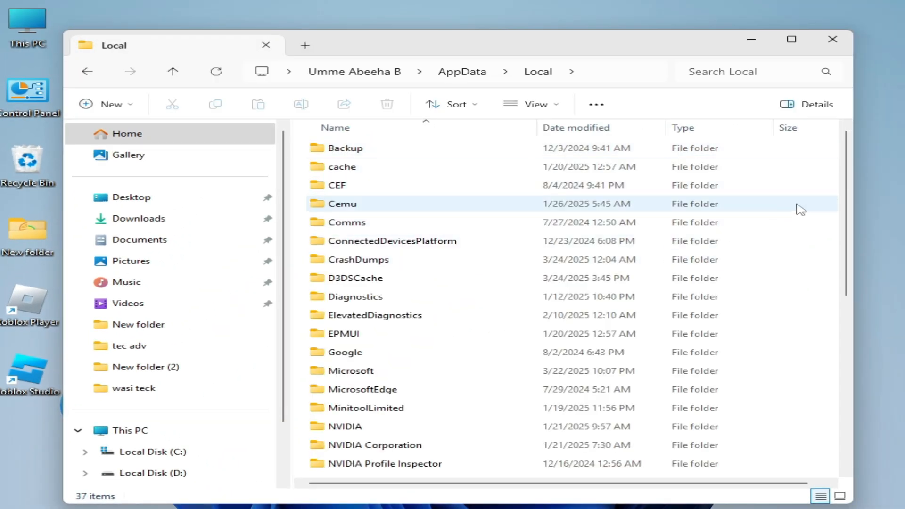
scroll(down, 3)
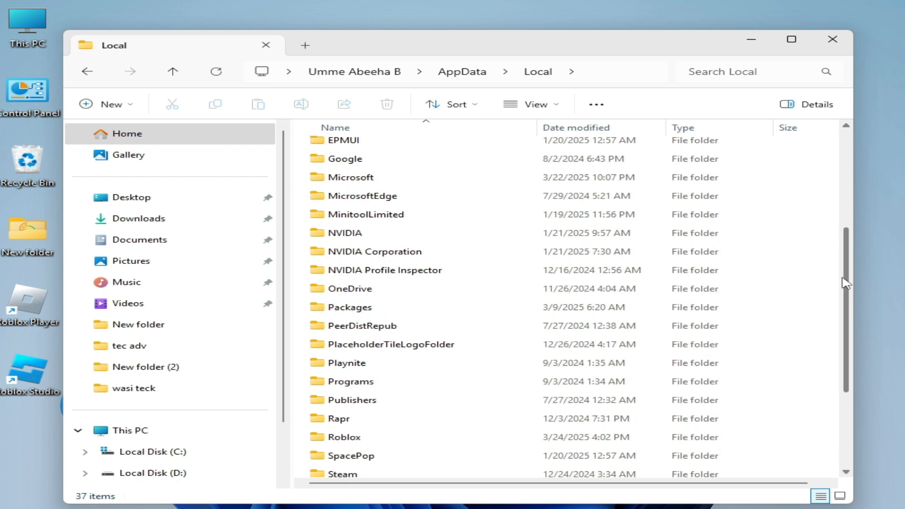
scroll(down, 3)
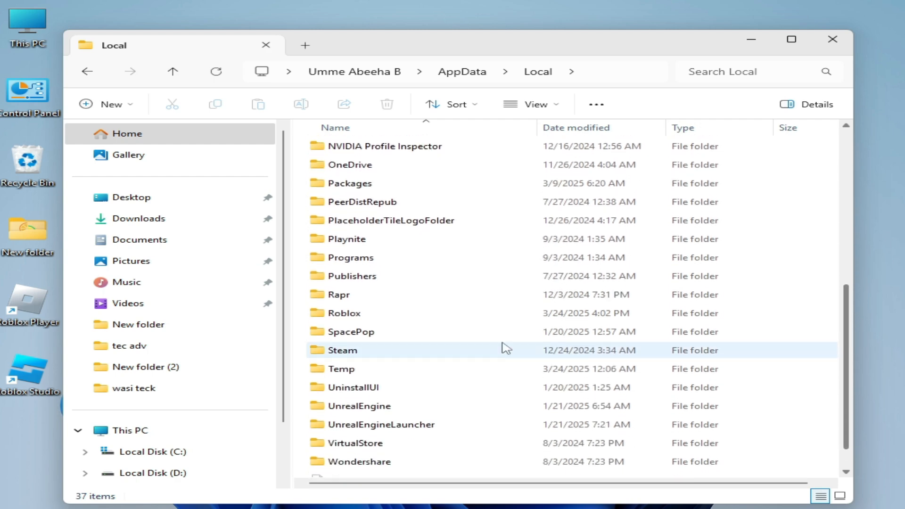
double_click(342, 369)
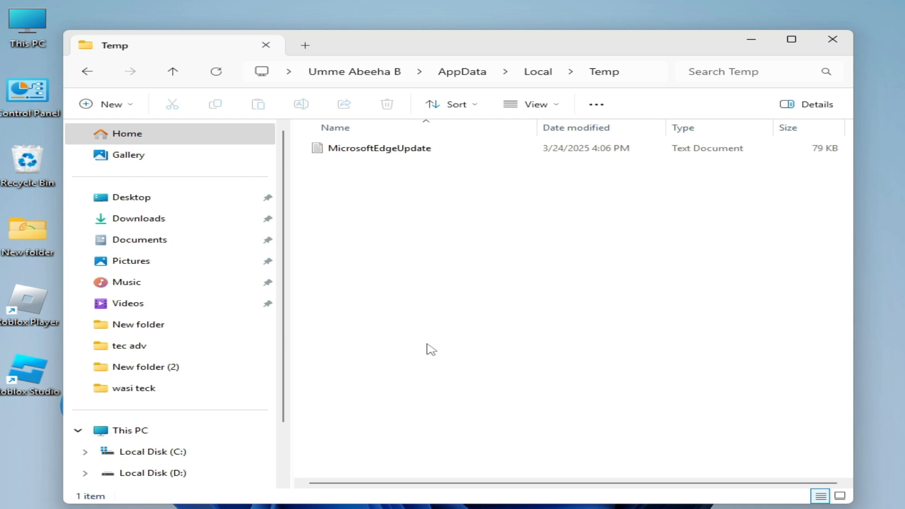
key(ctrl+a)
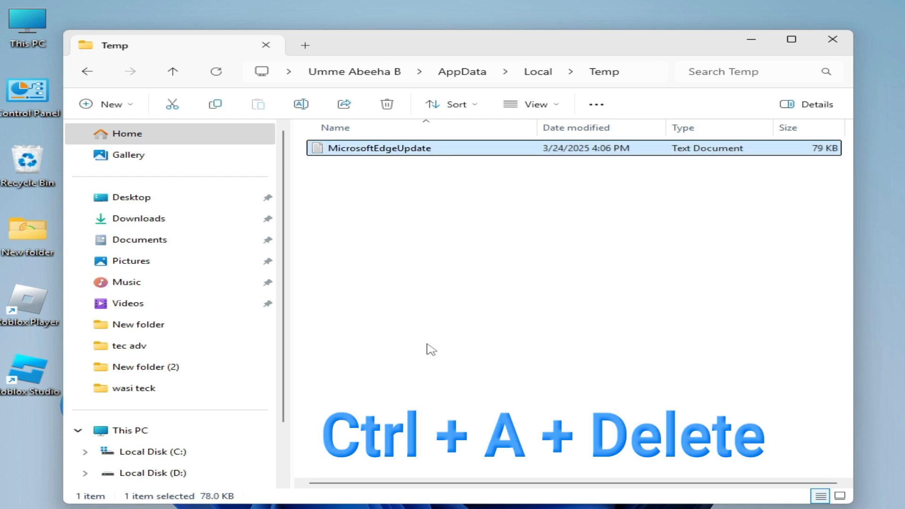
mouse_move(425, 350)
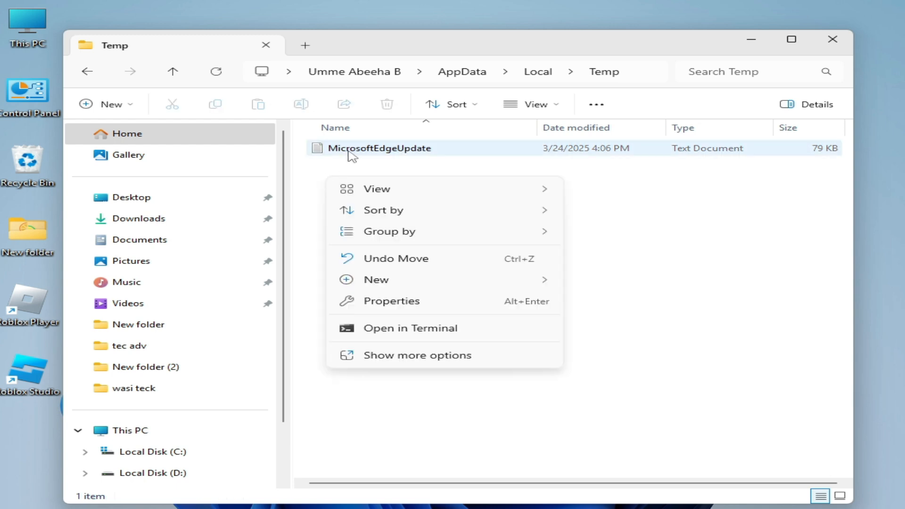
right_click(378, 148)
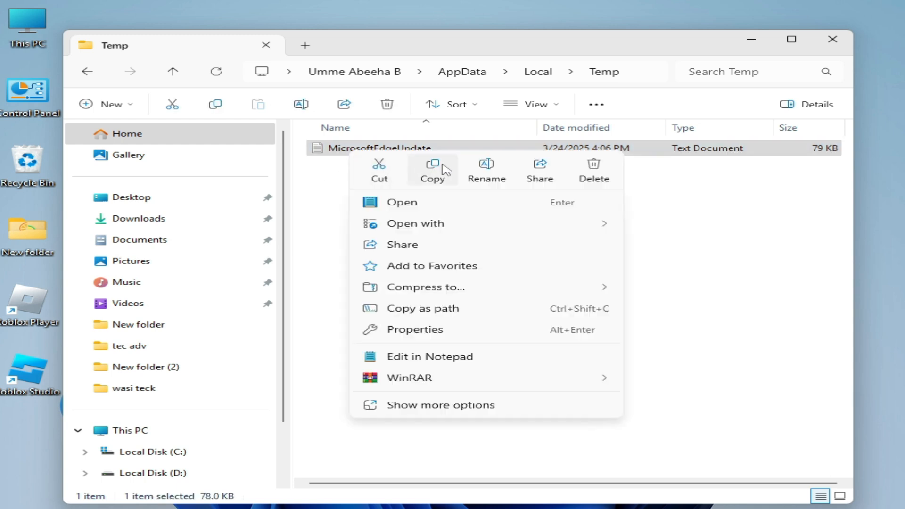
click(593, 169)
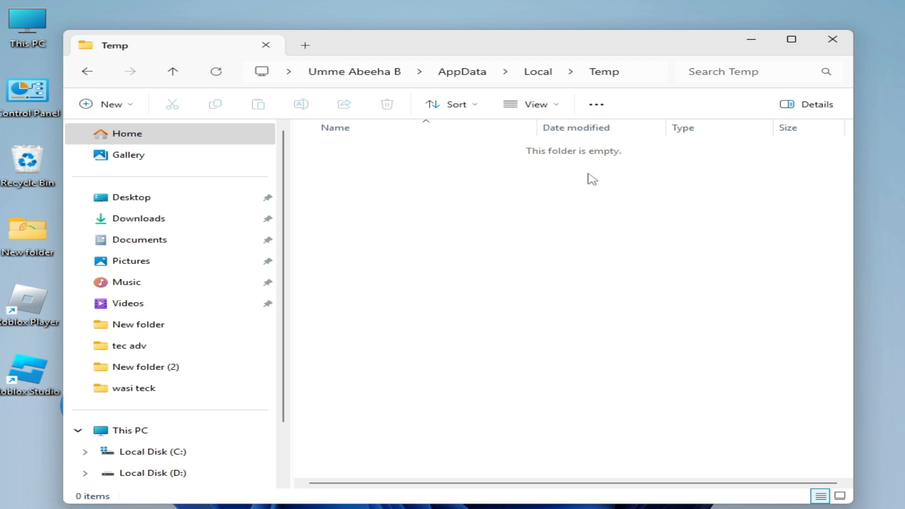
click(832, 40)
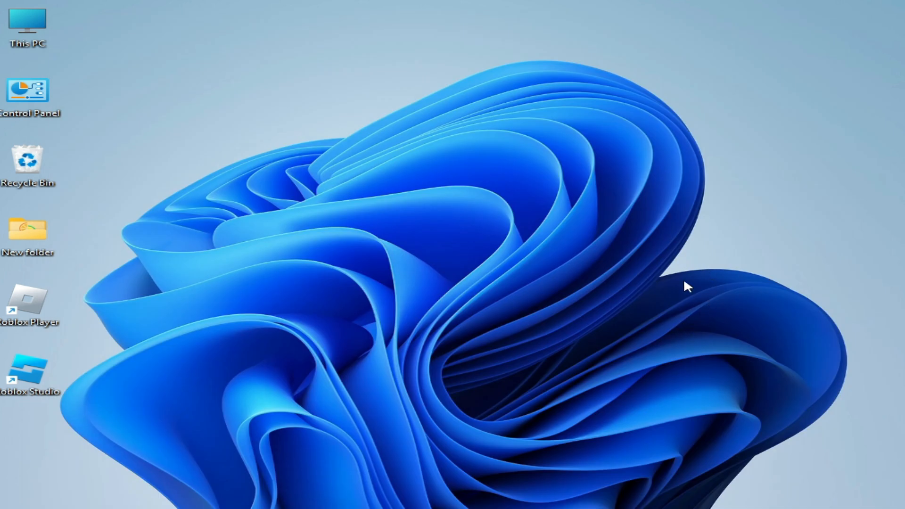
mouse_move(482, 313)
text(appdata)
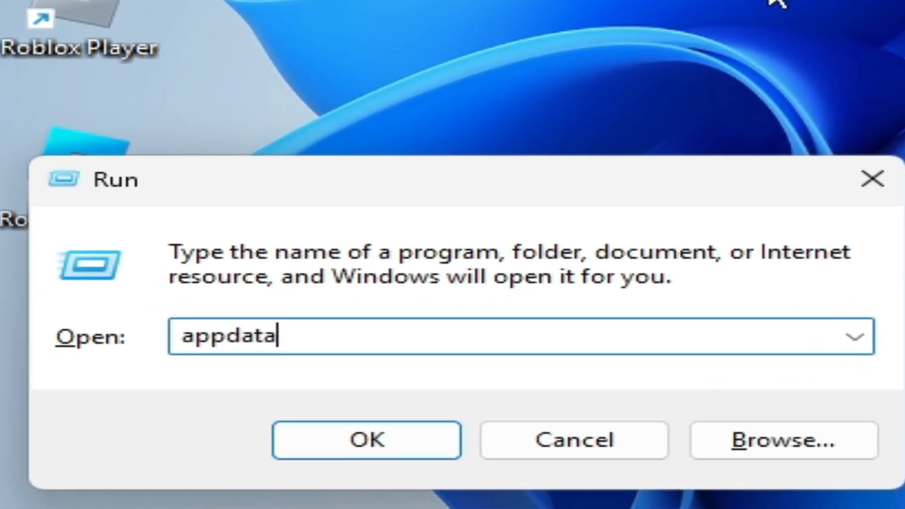
Run 'appdata' again to list Local, LocalLow and Roaming in File Explorer.
click(366, 441)
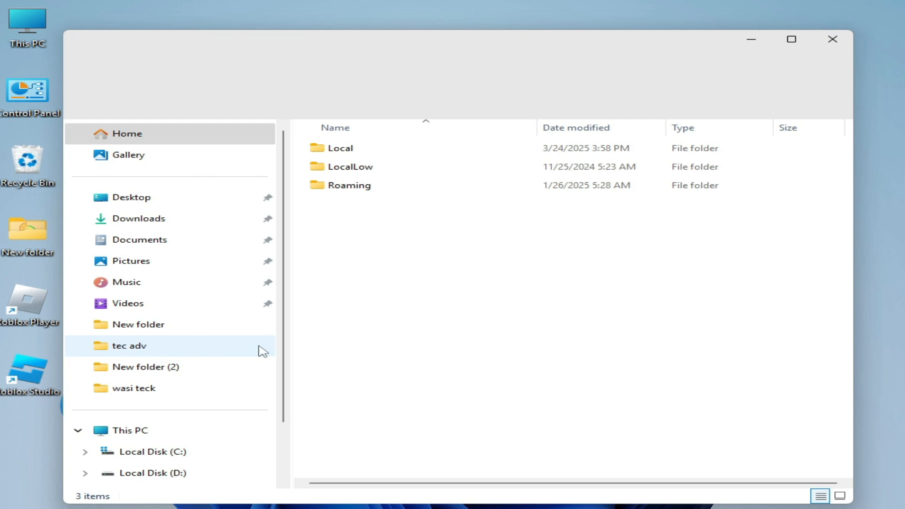
Delete the Roblox folder from AppData\Local.
double_click(340, 148)
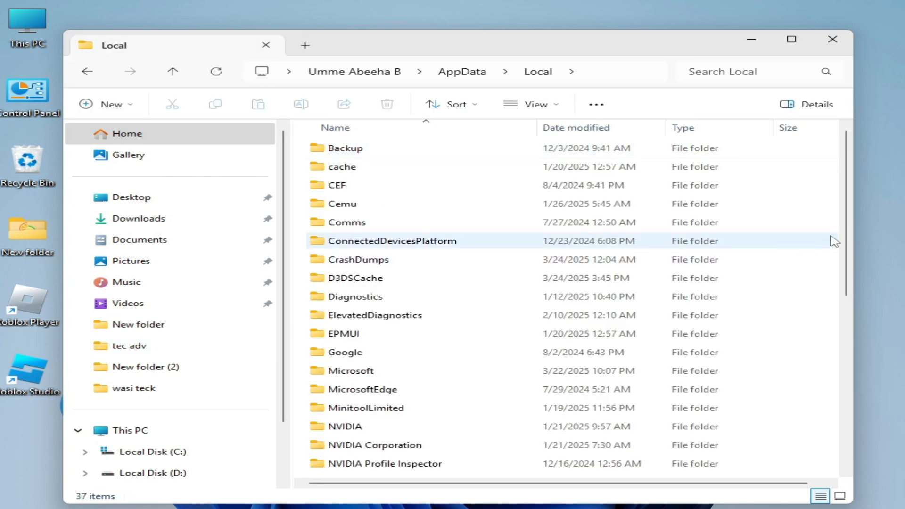
scroll(down, 3)
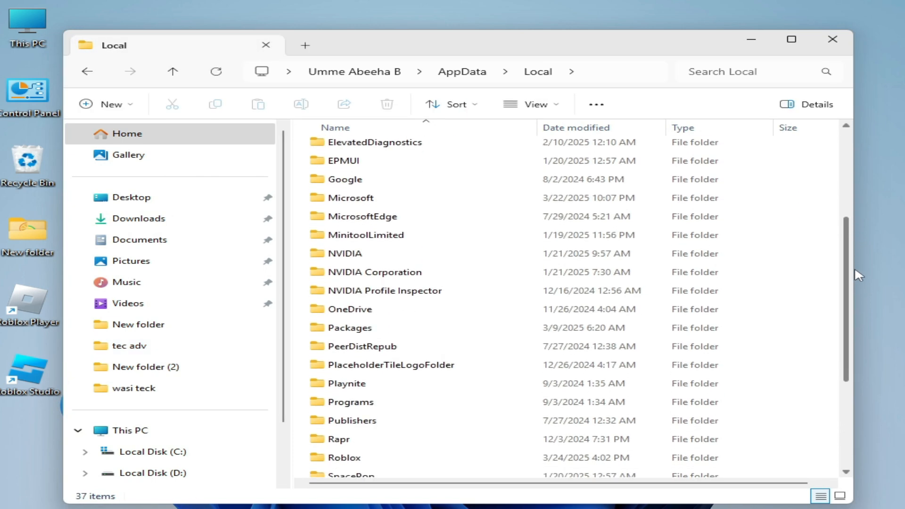
scroll(down, 3)
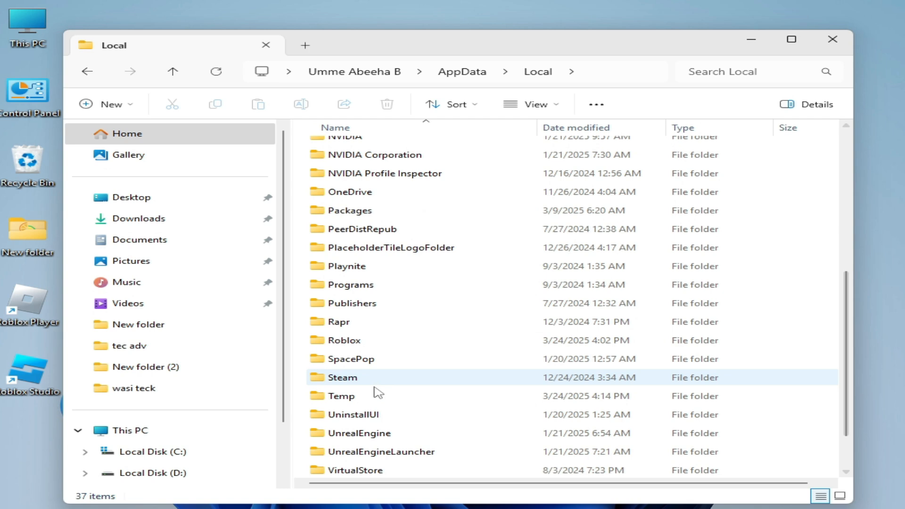
click(344, 341)
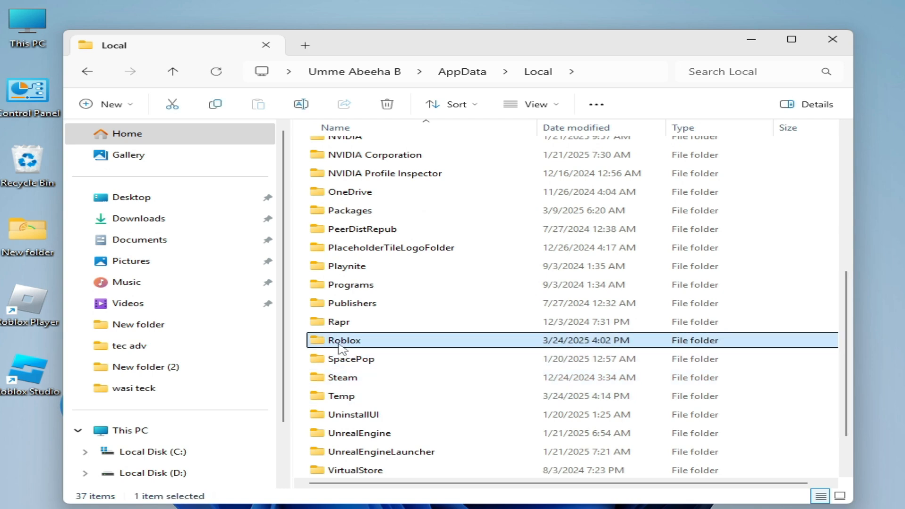
mouse_move(530, 371)
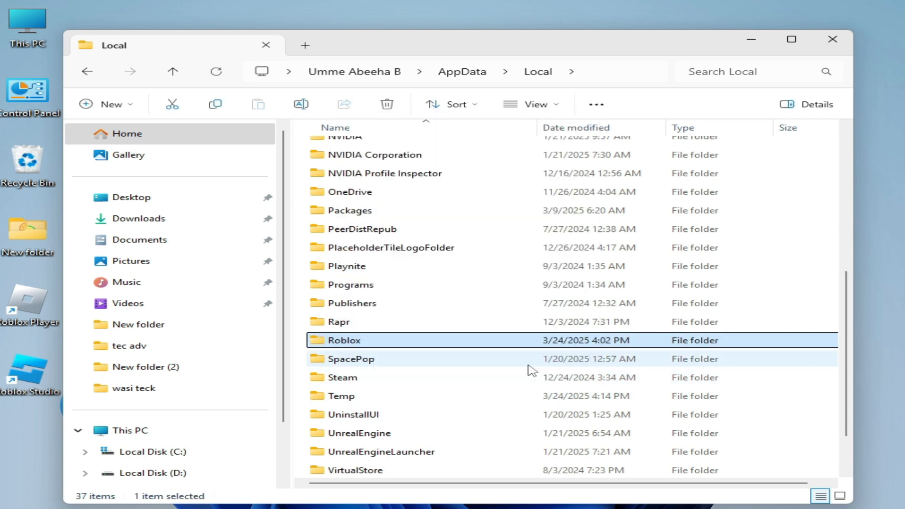
click(386, 105)
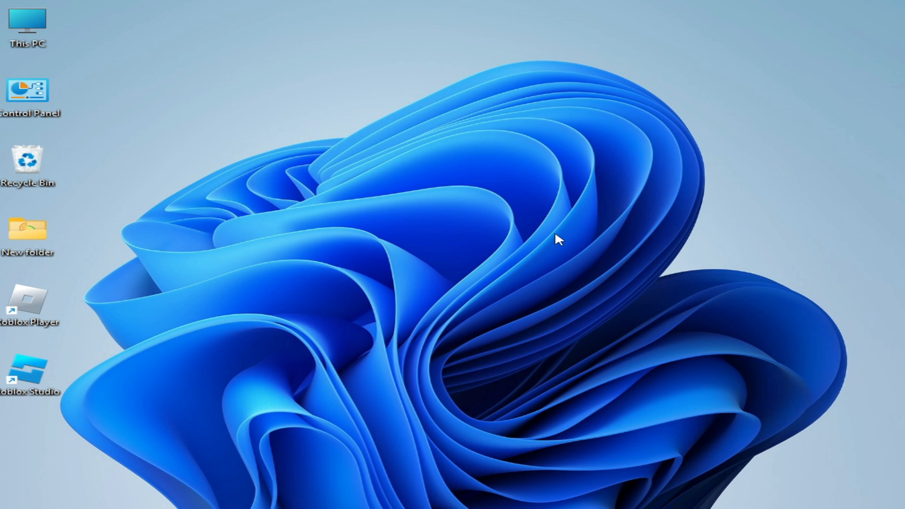
mouse_move(549, 225)
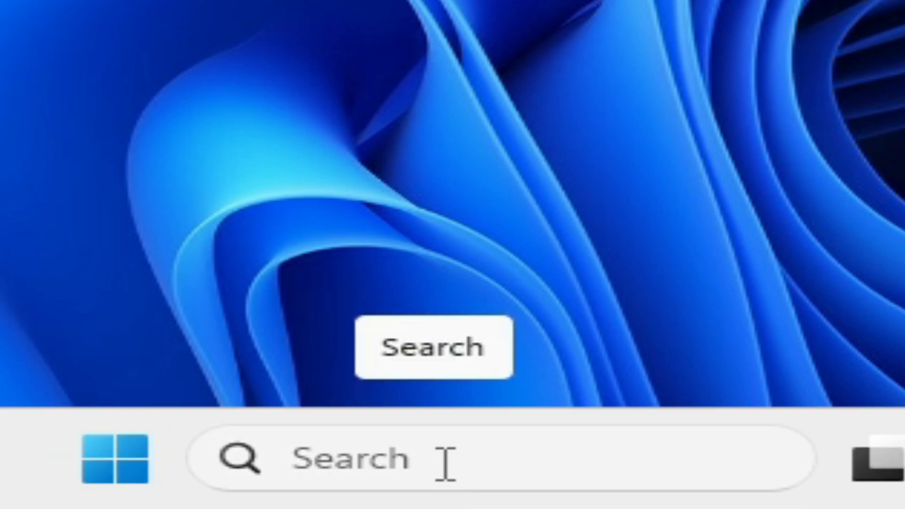
Search 'settings' from the taskbar to reach Windows Settings' Apps section.
text(settings)
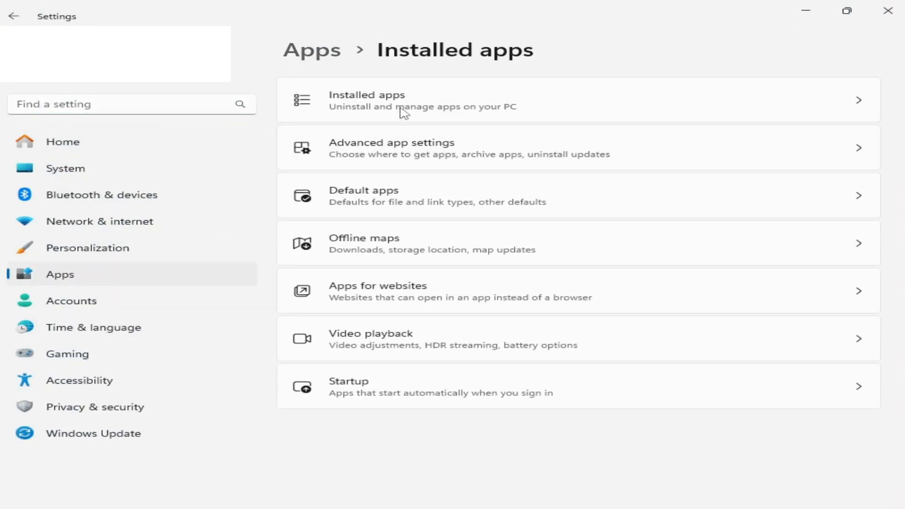
Search 'roblo' in Installed apps, uninstall Roblox Player and dismiss the missing-installer error.
click(423, 100)
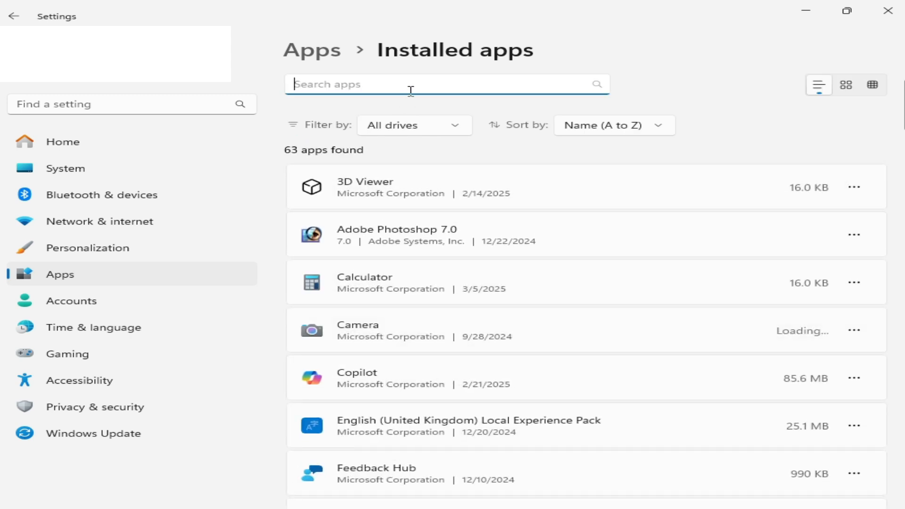
text(roblo)
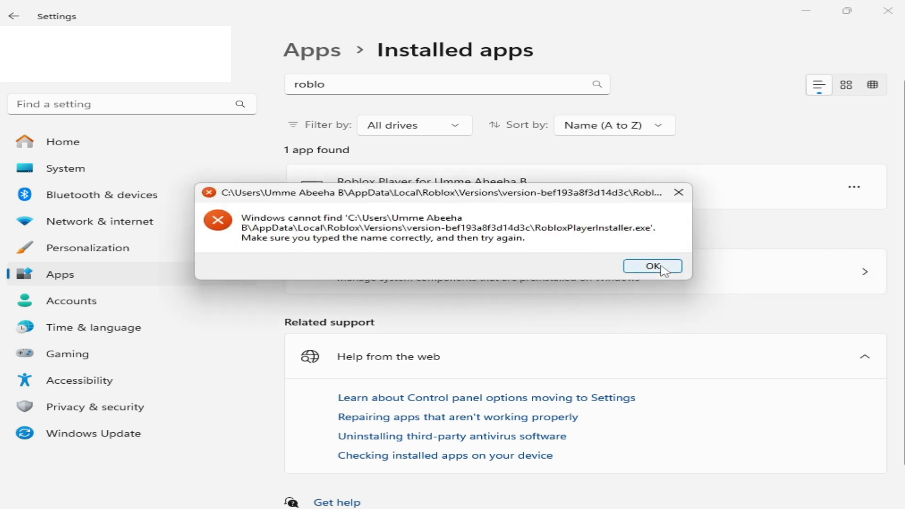
click(652, 266)
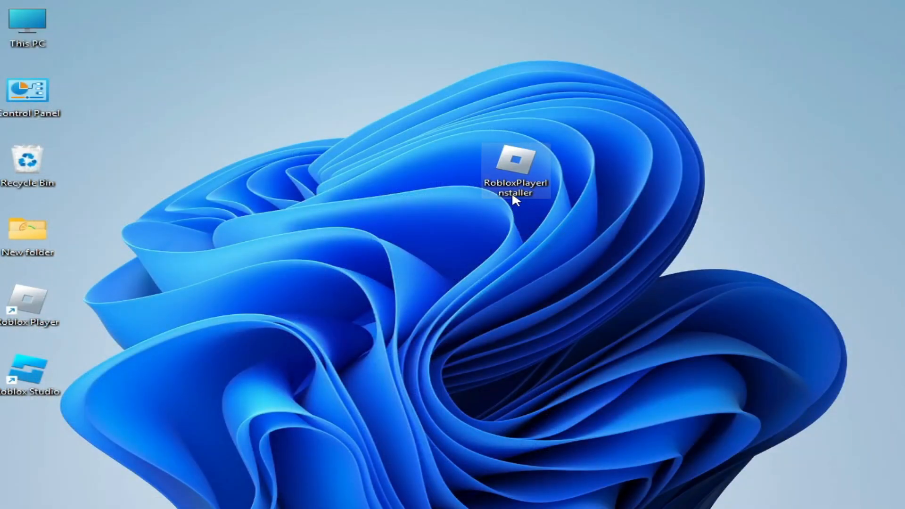
mouse_move(564, 266)
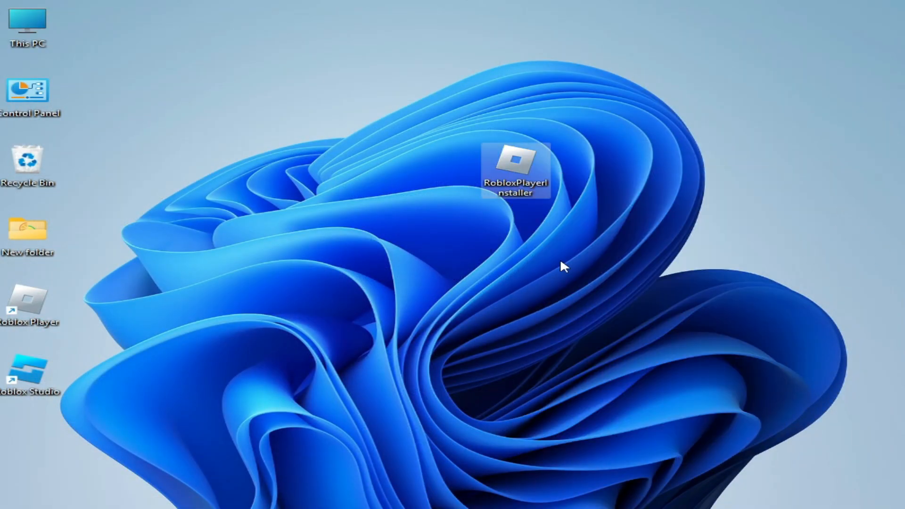
Launch RobloxPlayerInstaller from the desktop so 'Installing Roblox...' is underway.
double_click(515, 164)
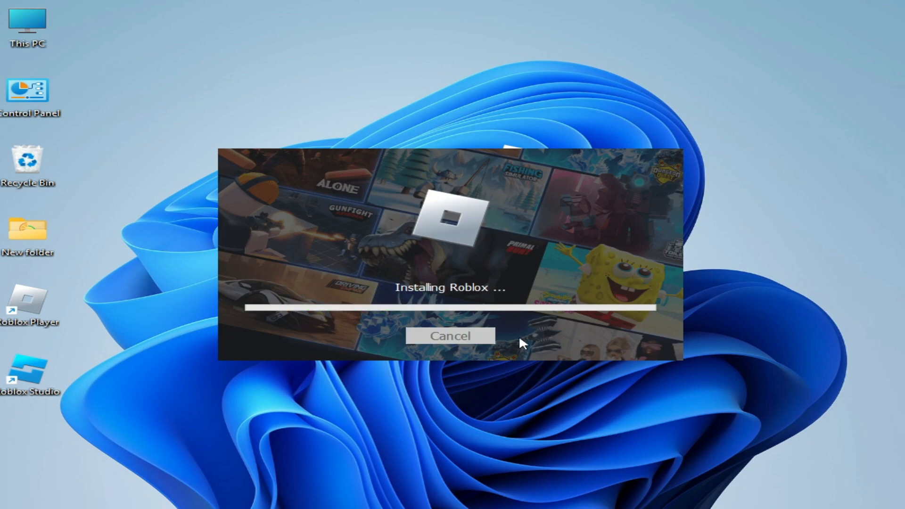